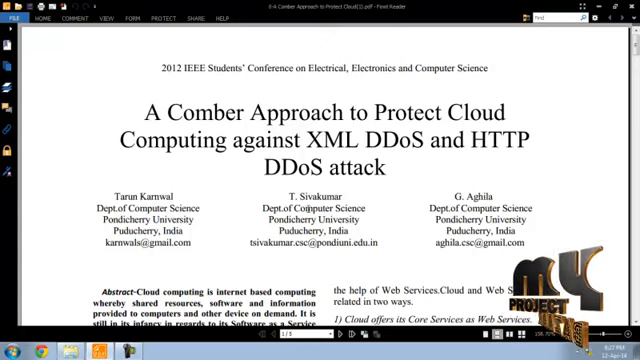
Step: Scroll the Word document and click repeatedly near the top of the window
scroll(down, 3)
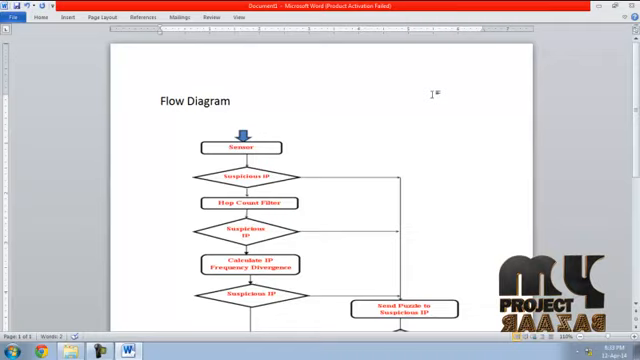
click(230, 103)
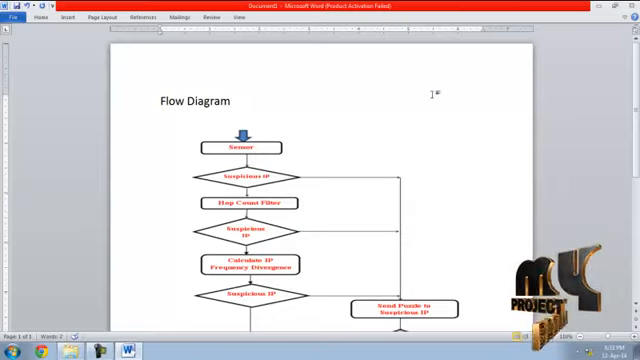
click(231, 102)
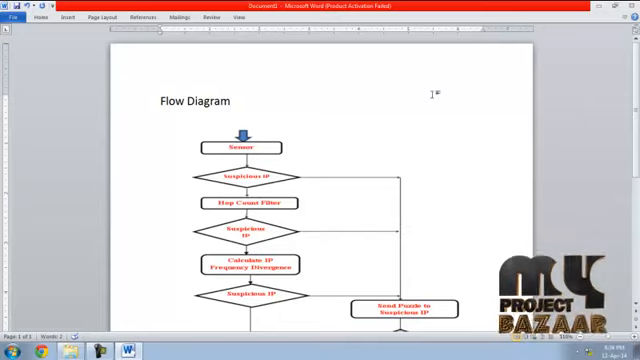
click(228, 104)
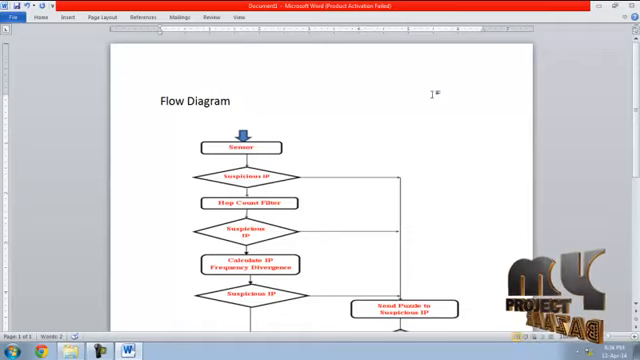
click(230, 101)
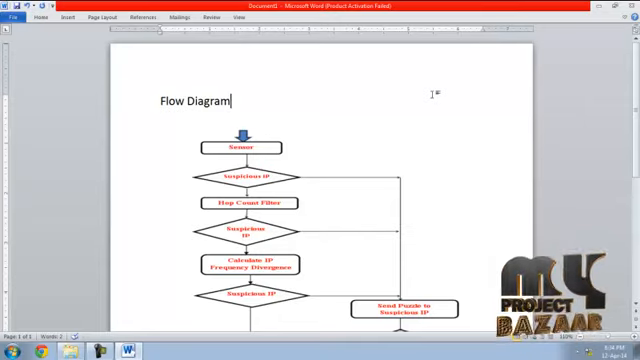
click(230, 102)
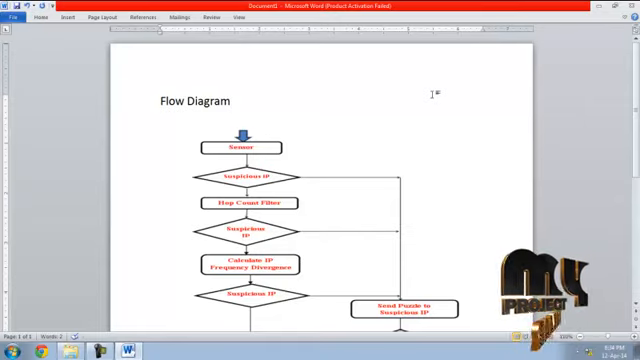
Step: Scroll down the flowchart until the XML Attack Found step is visible
scroll(down, 3)
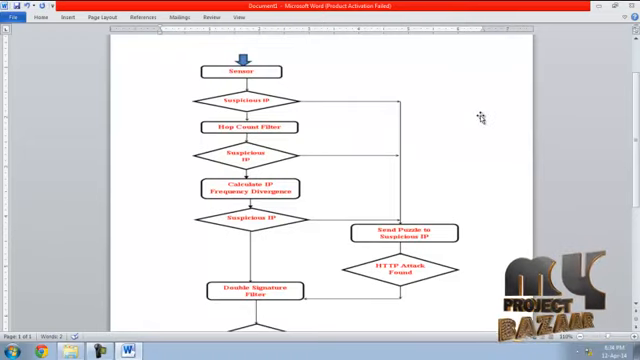
scroll(down, 3)
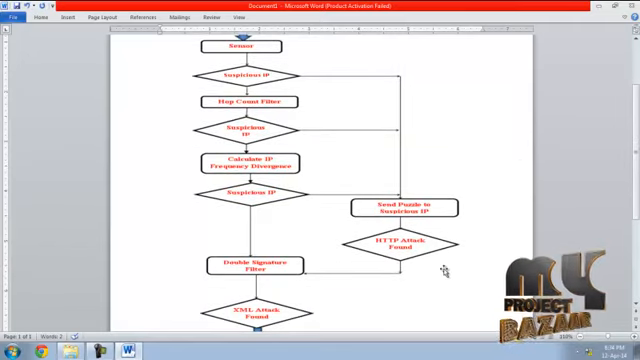
scroll(down, 3)
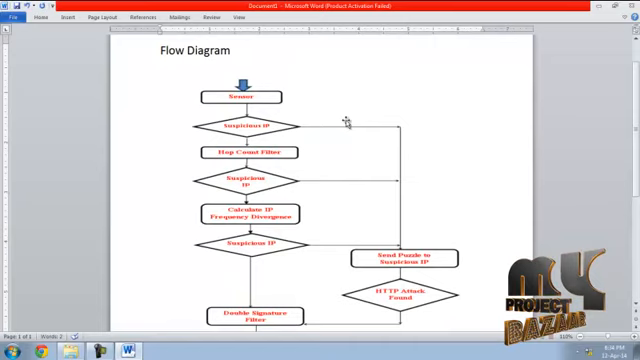
scroll(down, 3)
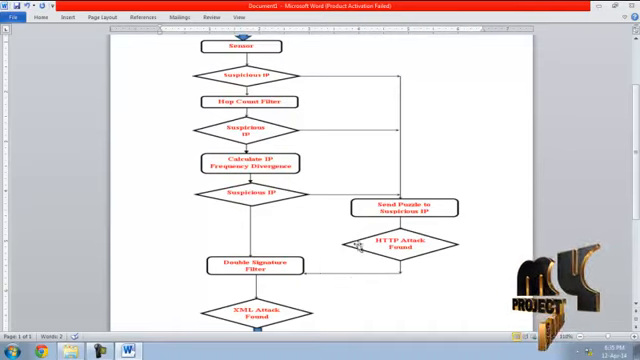
scroll(down, 3)
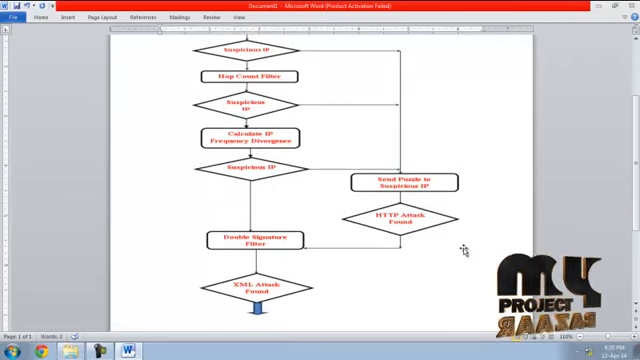
scroll(down, 3)
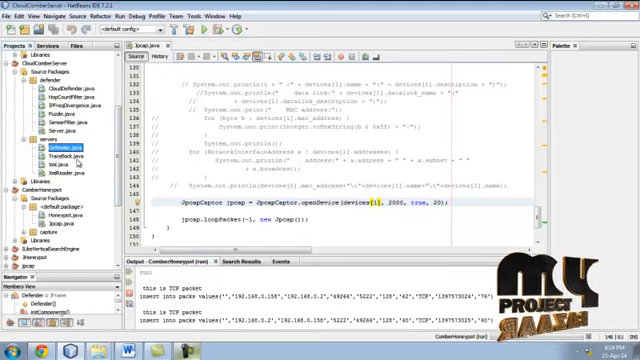
Step: Bring up the run options for the Cloud Comber project in the Projects panel
right_click(56, 148)
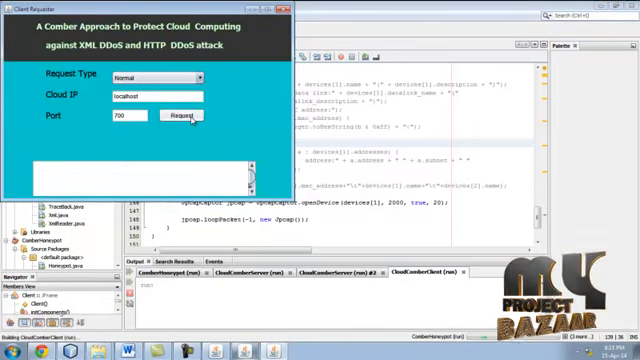
Step: Send a normal request to localhost port 700 and list all requests in Sensor Filtering
click(185, 123)
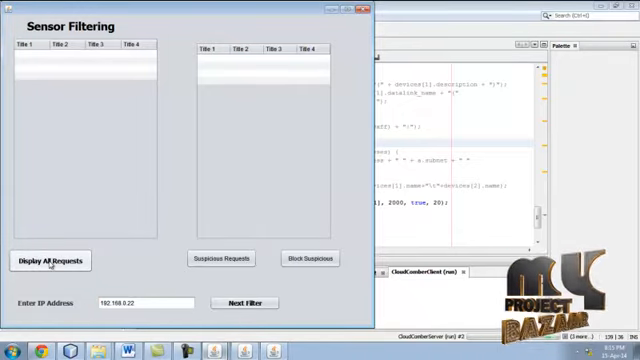
click(49, 260)
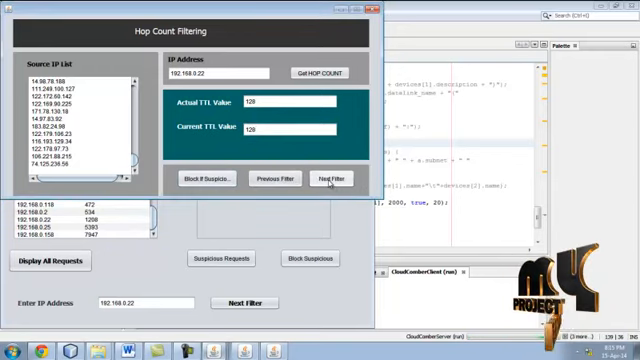
Step: Forward the 192.168.0.22 request with TTL 128 to the Honeypot window
click(332, 178)
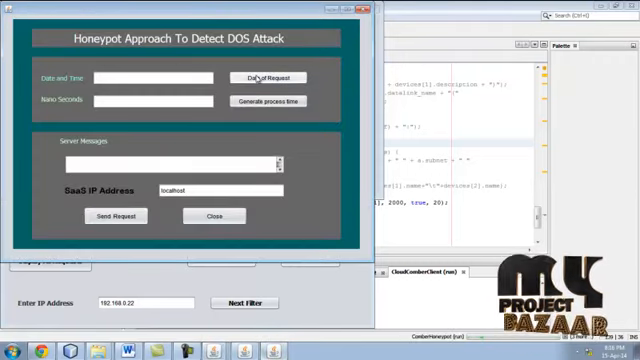
Step: Timestamp the honeypot request, send it to SaaS, and start answering the 8 + 3 puzzle
click(267, 100)
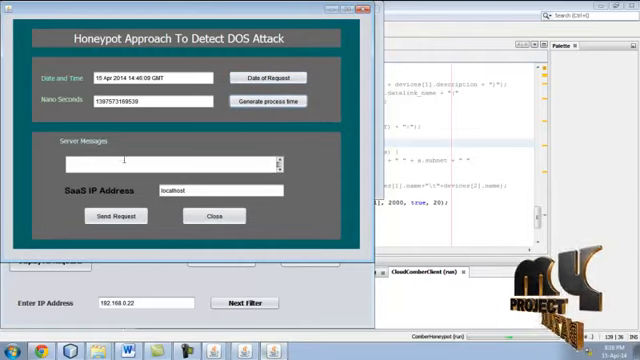
click(114, 215)
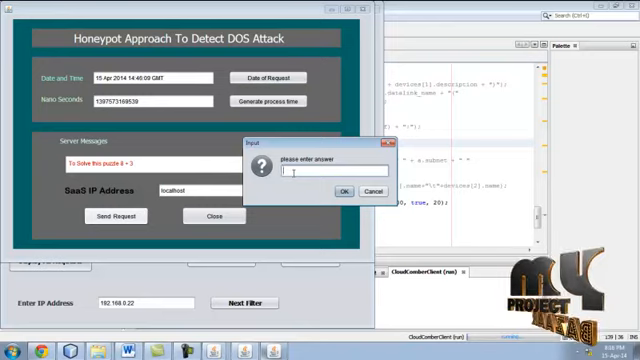
click(343, 190)
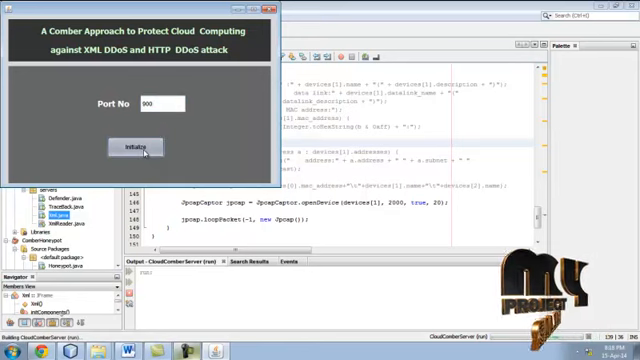
Step: Initialize the Comber server on port 900 and open the XML file choices
click(128, 148)
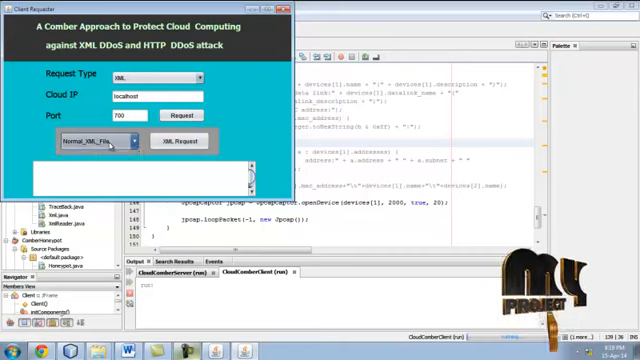
click(181, 141)
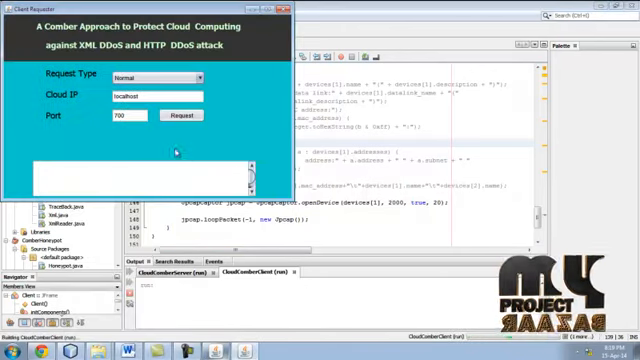
Step: Send the Attack_XML_File request and bring Client Requester to the front
click(195, 77)
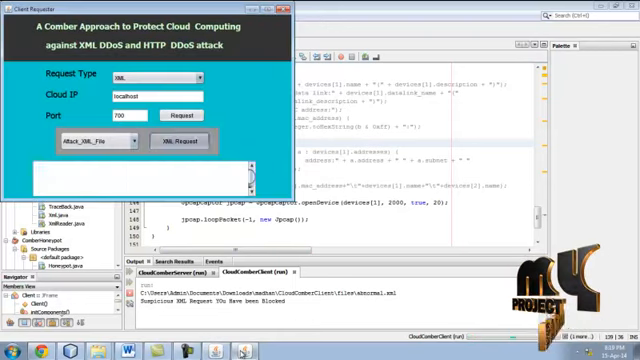
click(187, 142)
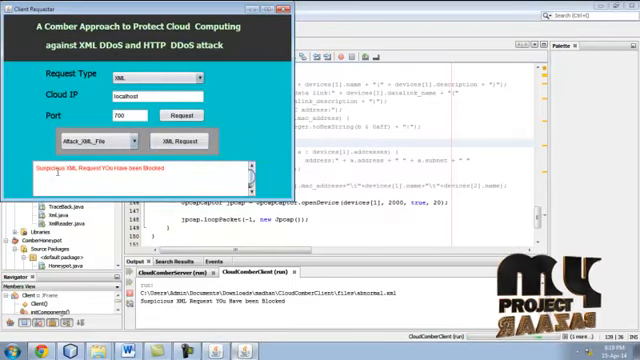